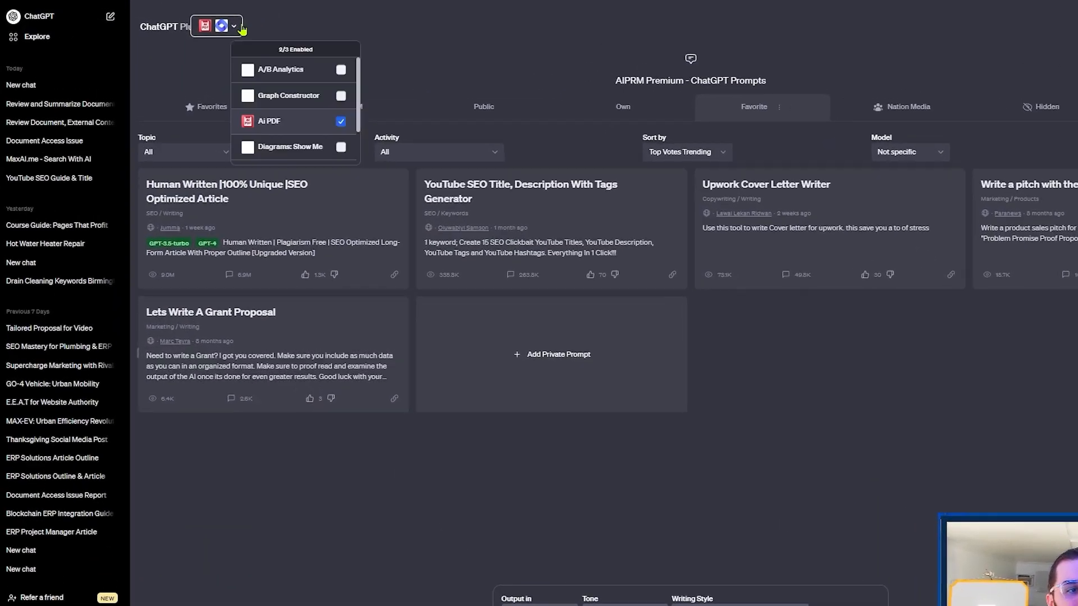
Scroll through the AI PDF plugin's numbered summary of the guidelines' first 10 pages
{"action": "scroll", "scroll_direction": "down", "scroll_amount": 3}
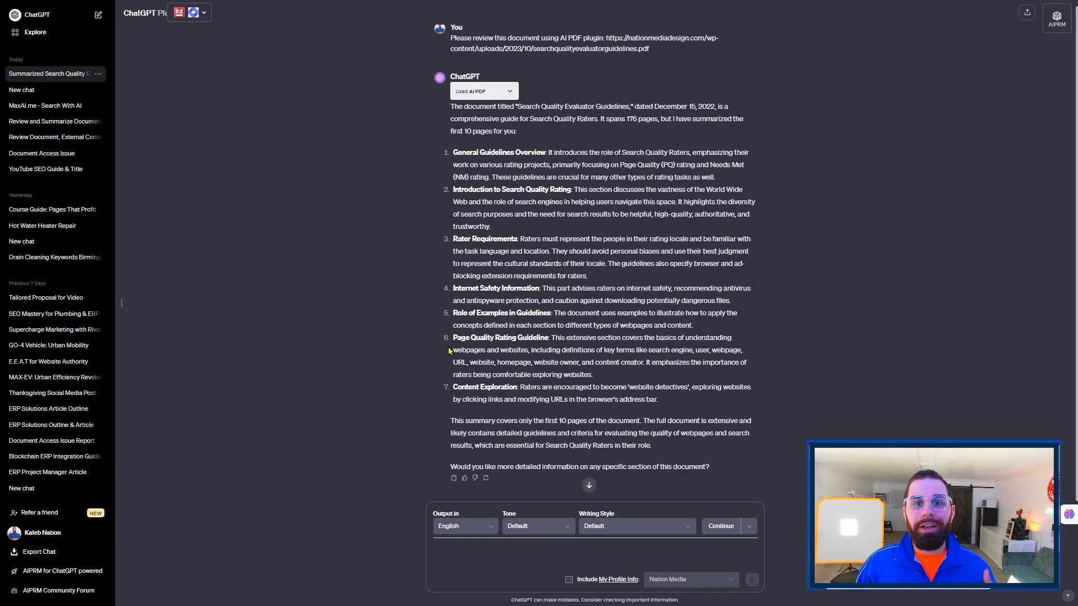
Send 'Why humans love dogs' to remember, then a WebPilot request analyzing the DogTime page
{"action": "left_click", "coordinate": [591, 553]}
{"action": "type", "text": "Next, please remember this keyword:"}
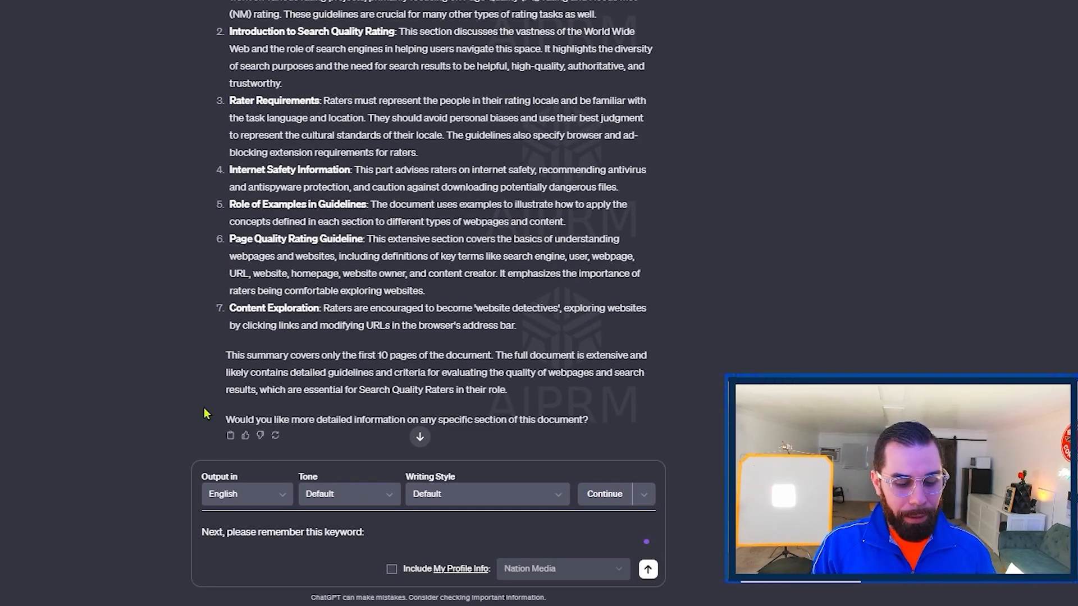
{"action": "type", "text": "Why humans love dog"}
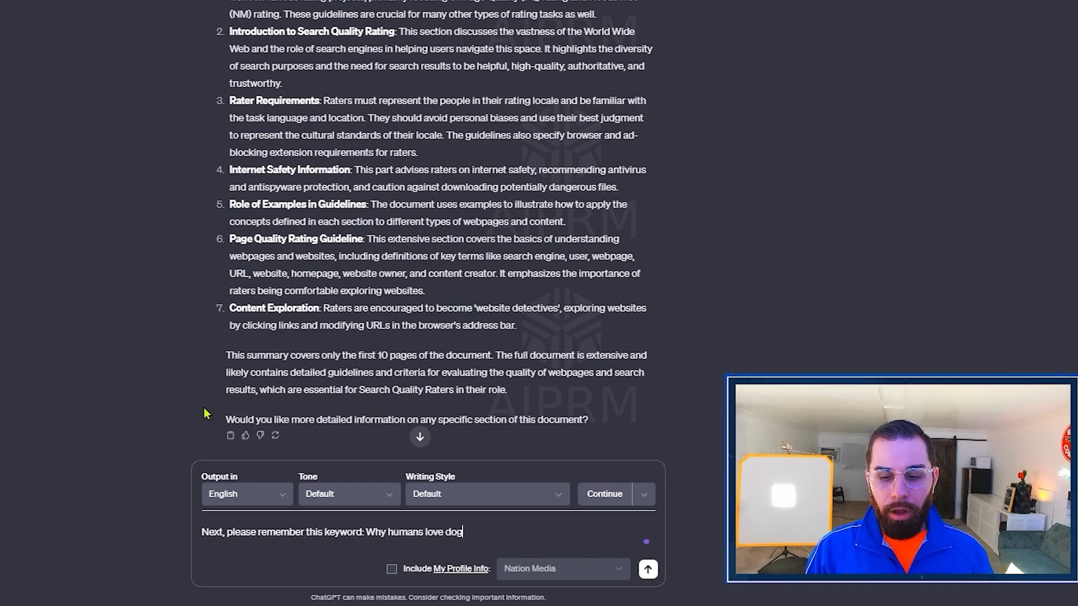
{"action": "left_click", "coordinate": [646, 569]}
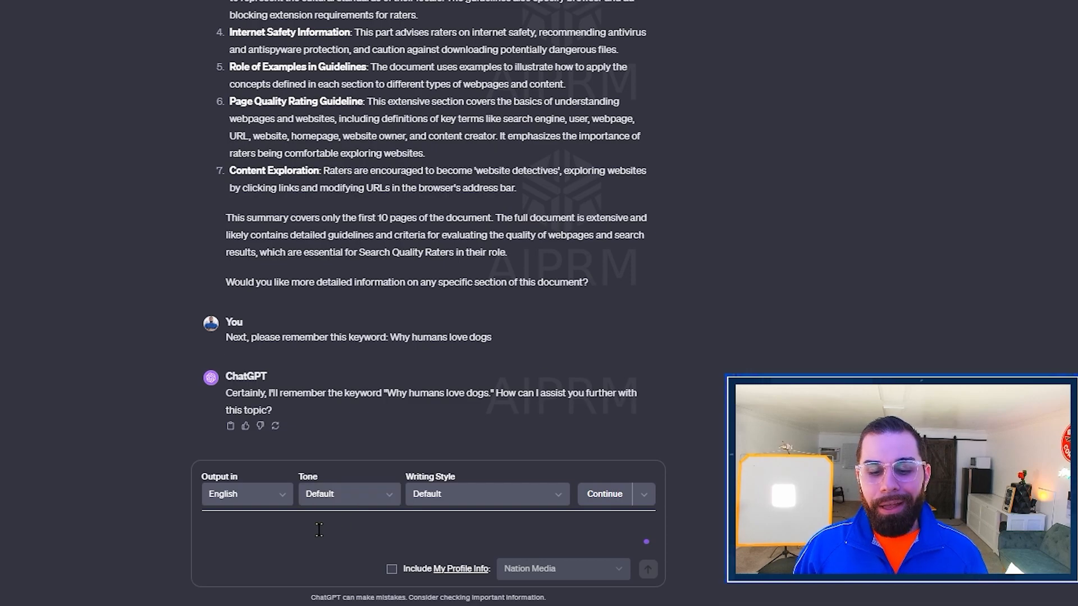
{"action": "type", "text": "ext, read my and analyze my web page here using Plugin Web Pilot. Pay close attention to the keyword consistency."}
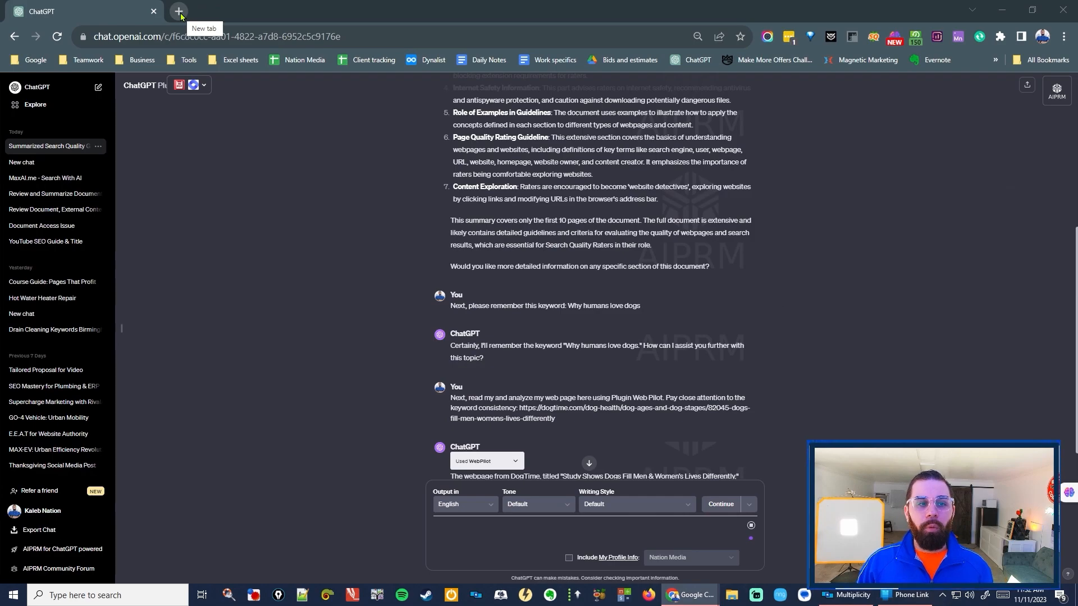
{"action": "mouse_move", "coordinate": [434, 273]}
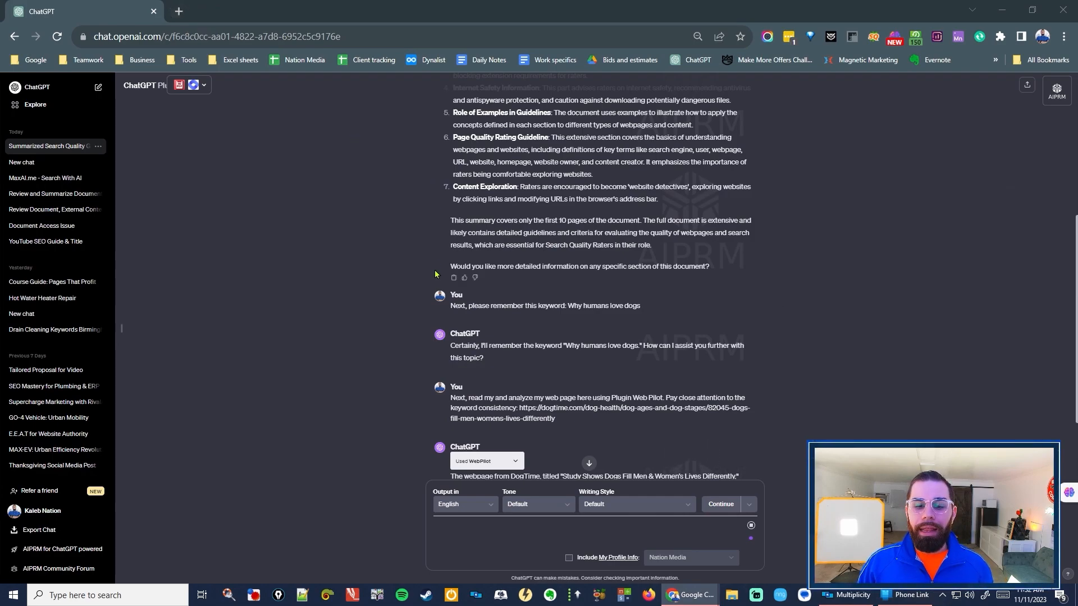
Scroll through Google's results for 'why humans love dogs' in a new tab
{"action": "left_click", "coordinate": [178, 11]}
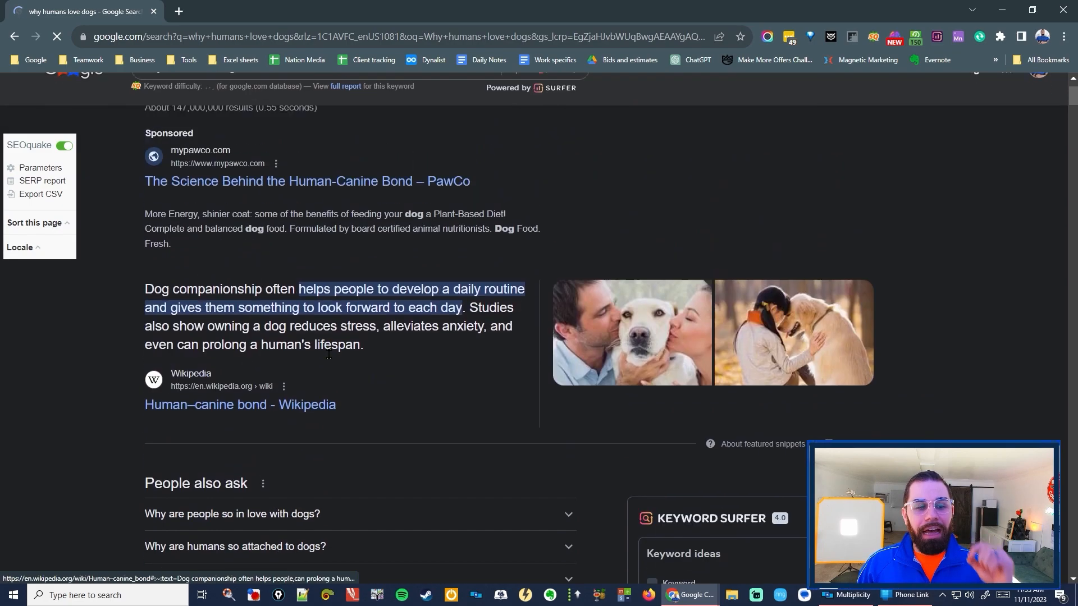
{"action": "scroll", "scroll_direction": "down", "scroll_amount": 3}
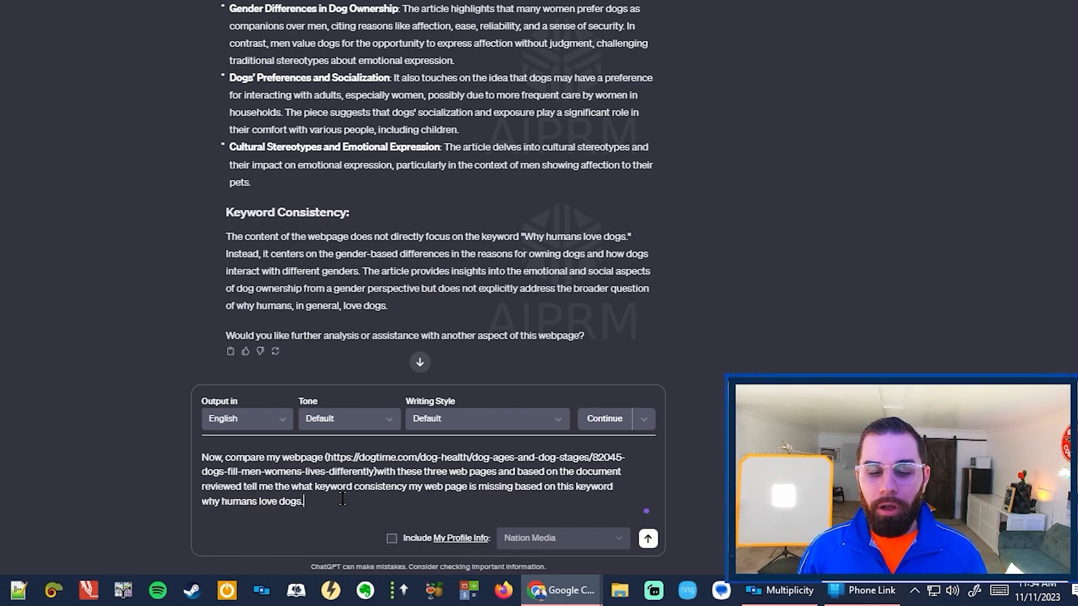
Send the DogTime page comparison request, then switch to the other browser tab
{"action": "left_click", "coordinate": [646, 538]}
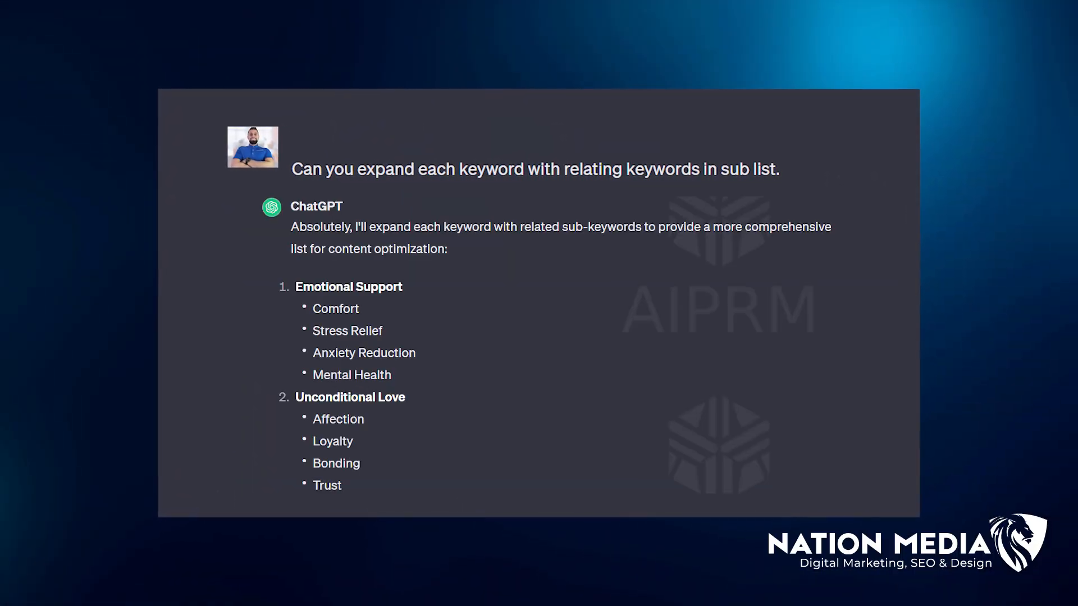
{"action": "left_click", "coordinate": [579, 13]}
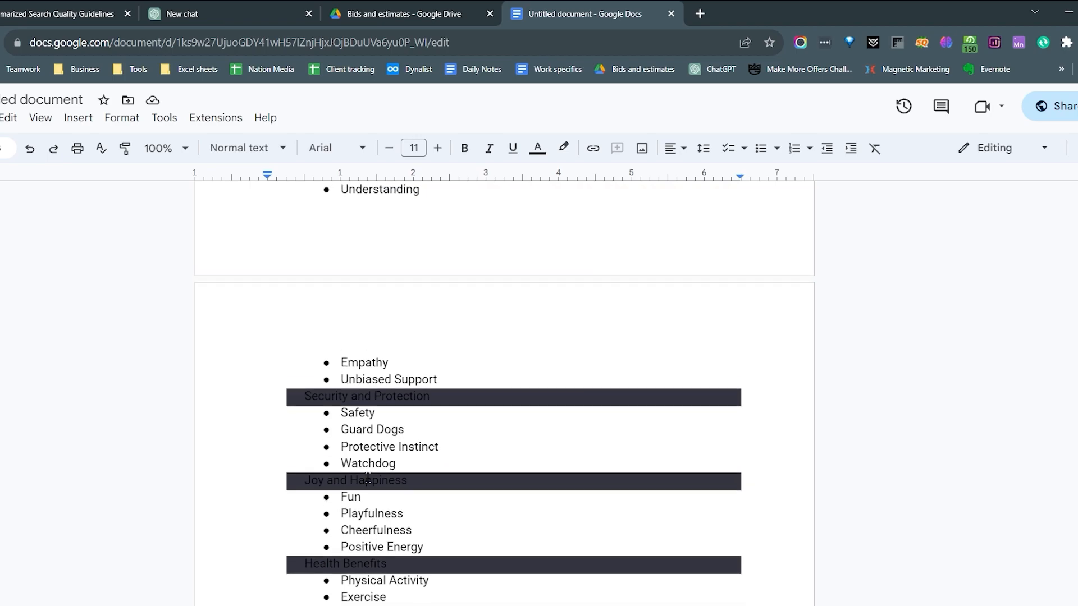
Check the keyword list in the Google Doc, then go back to the ChatGPT conversation
{"action": "scroll", "scroll_direction": "down", "scroll_amount": 3}
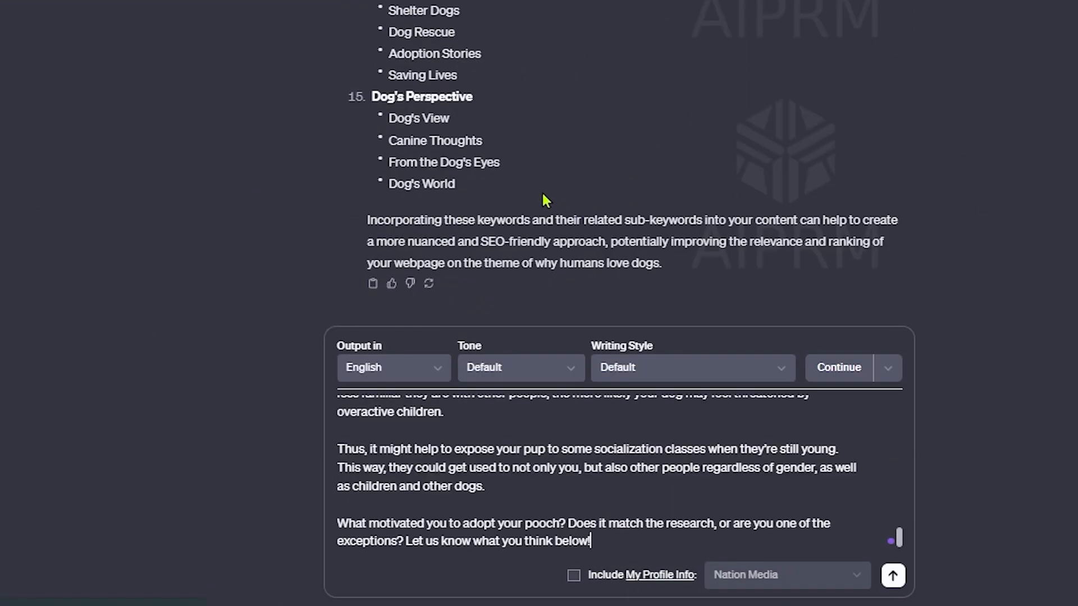
{"action": "left_click", "coordinate": [576, 12]}
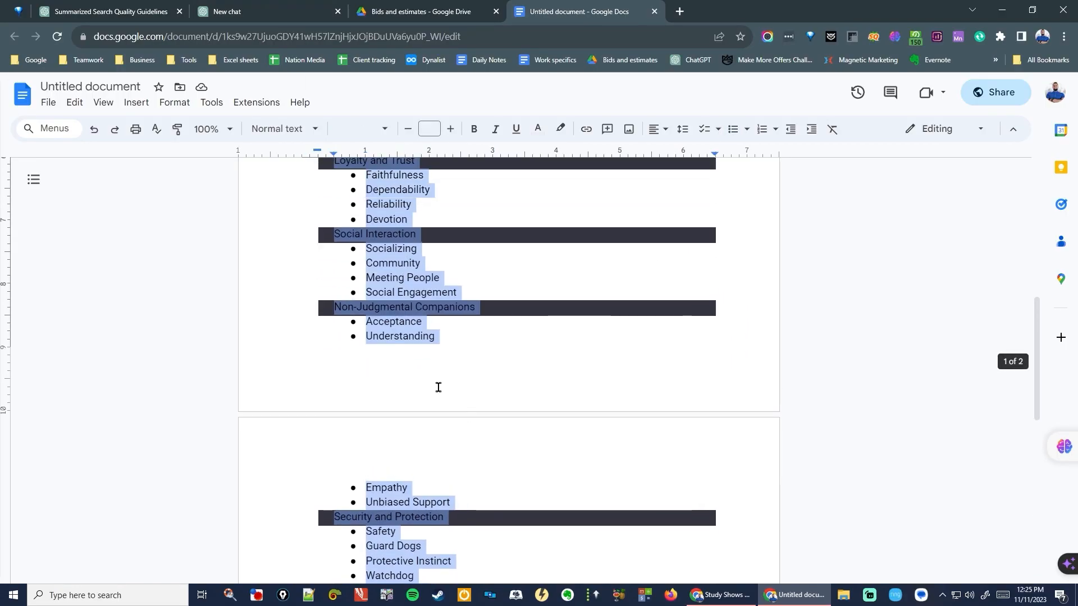
{"action": "left_click", "coordinate": [104, 12]}
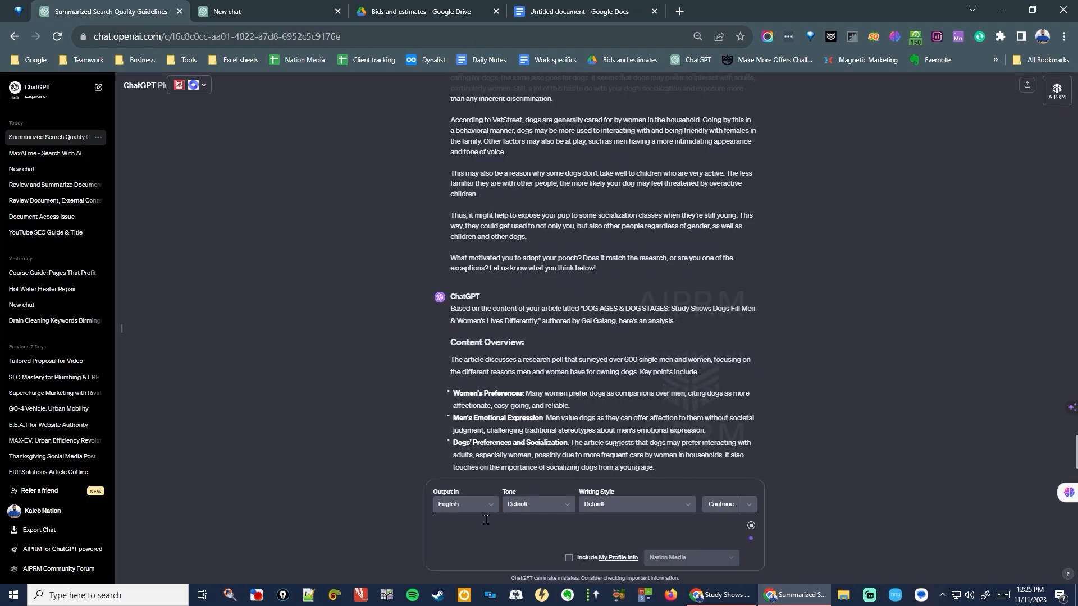